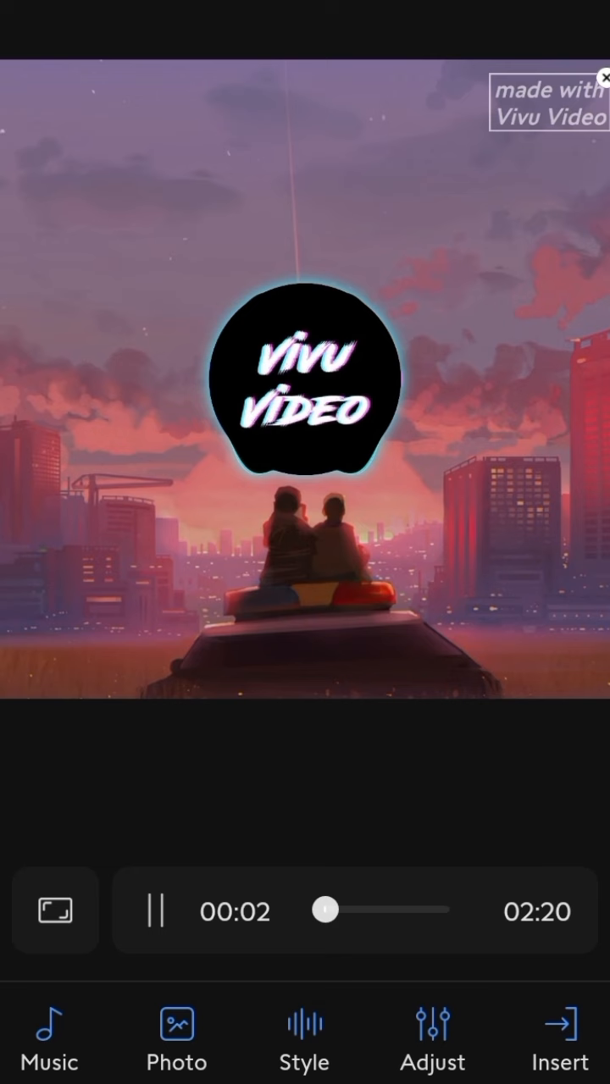
# Set the dark hooded figure photo as the video background
pyautogui.click(176, 1038)
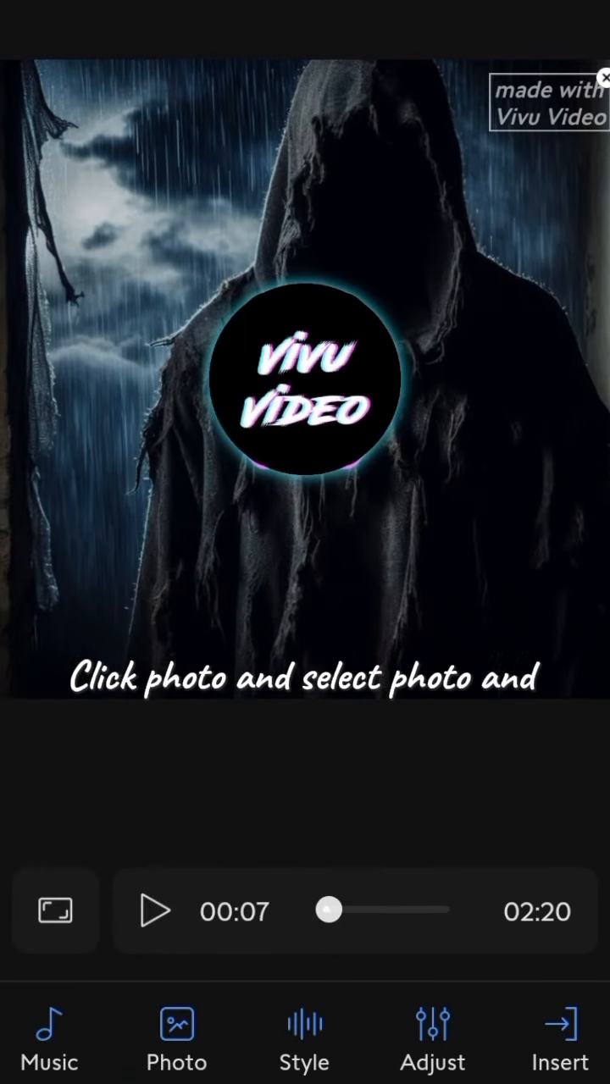
pyautogui.click(176, 1038)
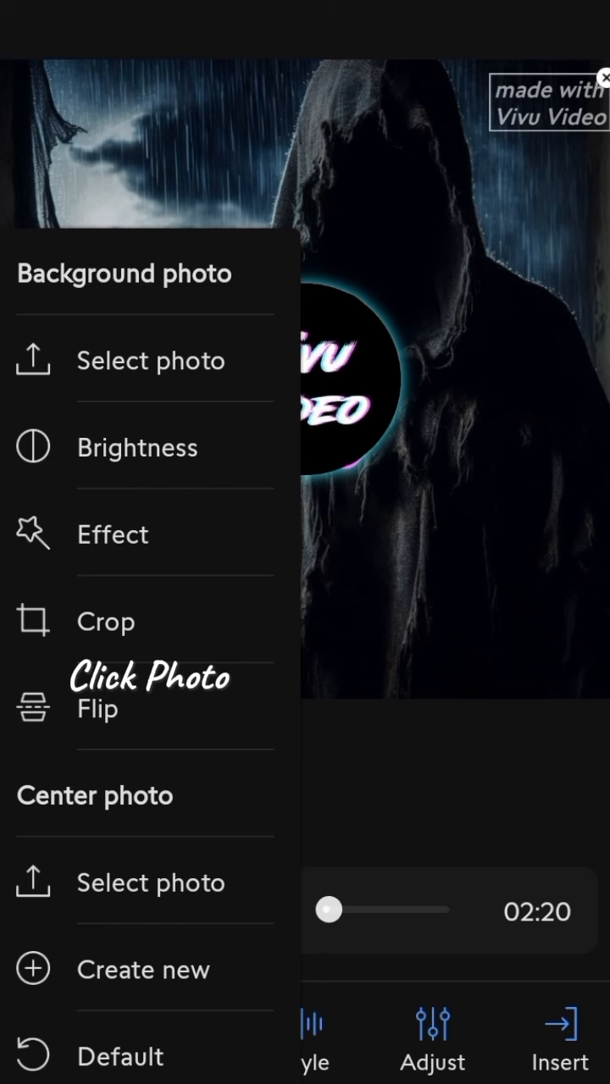
pyautogui.click(106, 621)
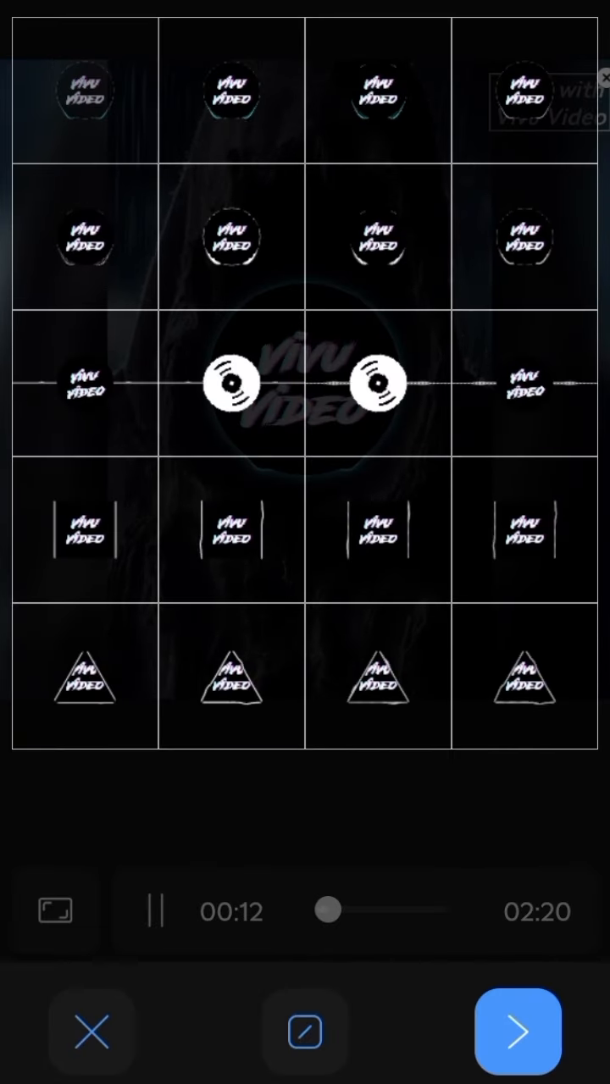
# Apply the circular bar spectrum style with bar size 1 and quantity 250
pyautogui.click(518, 1032)
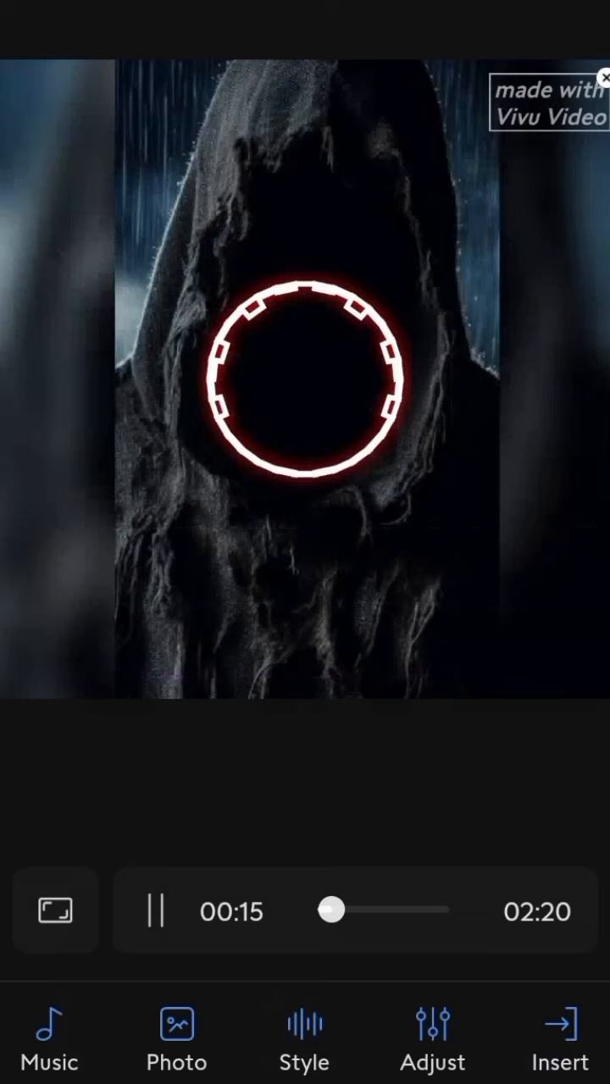
pyautogui.click(432, 1038)
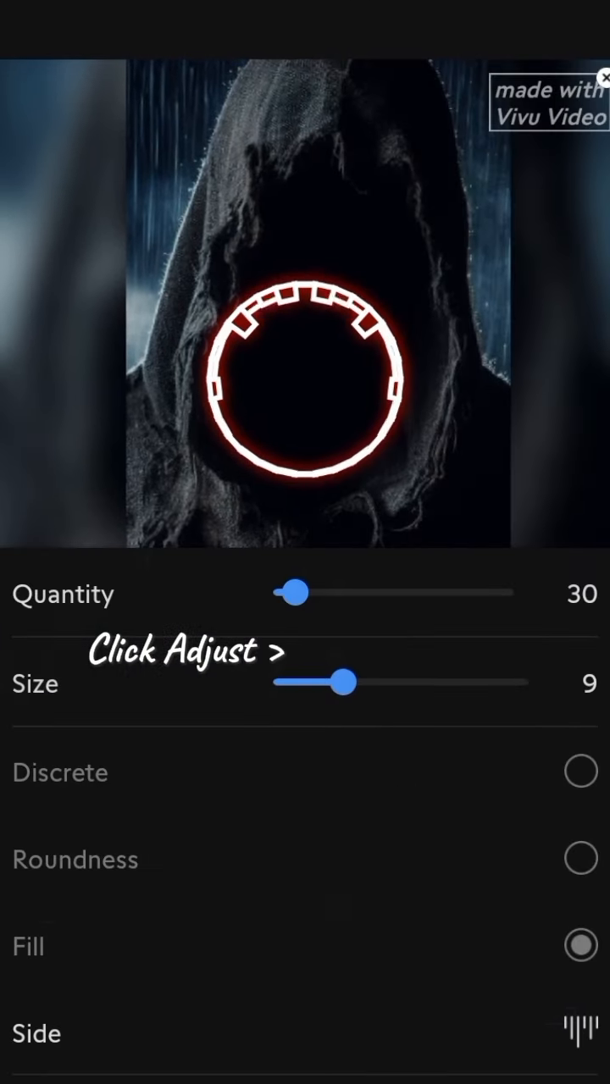
pyautogui.moveTo(295, 592); pyautogui.dragTo(499, 592)
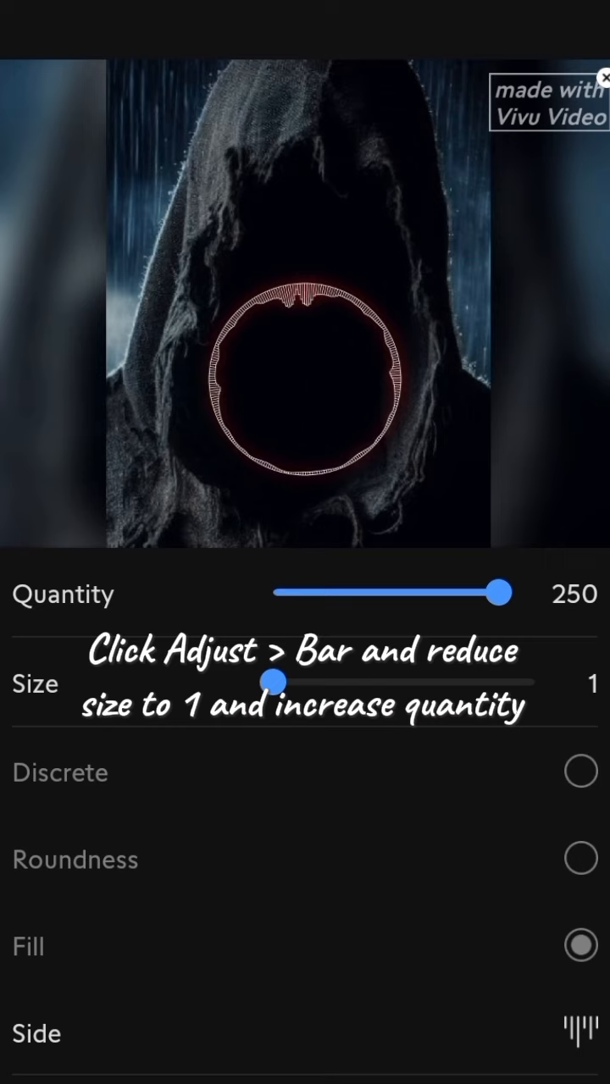
pyautogui.click(34, 684)
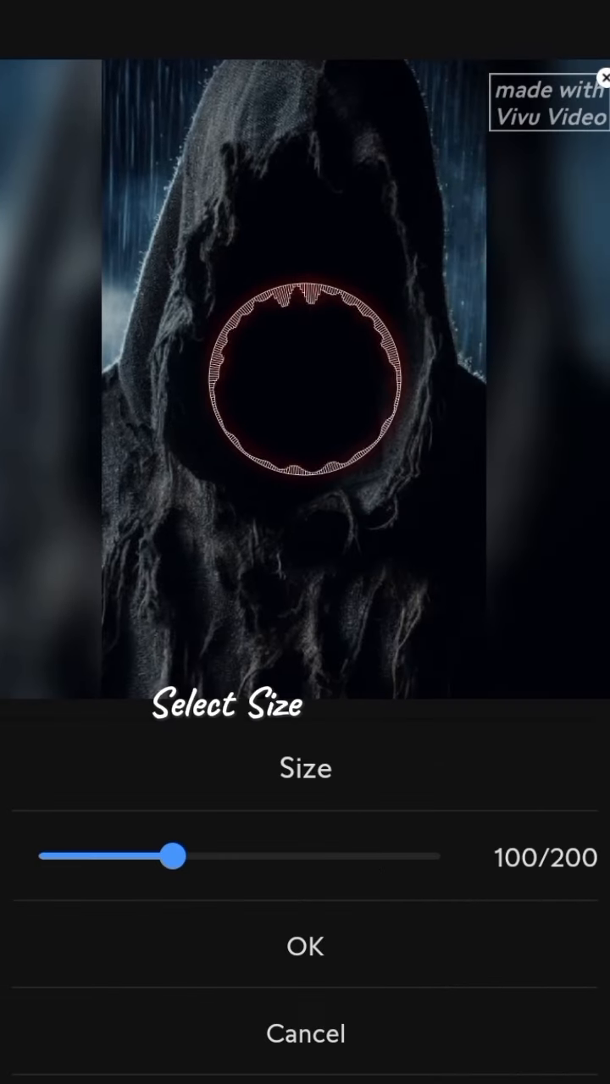
# Shrink the spectrum ring to 80/200 and raise amplification to 15/20
pyautogui.moveTo(174, 856); pyautogui.dragTo(122, 855)
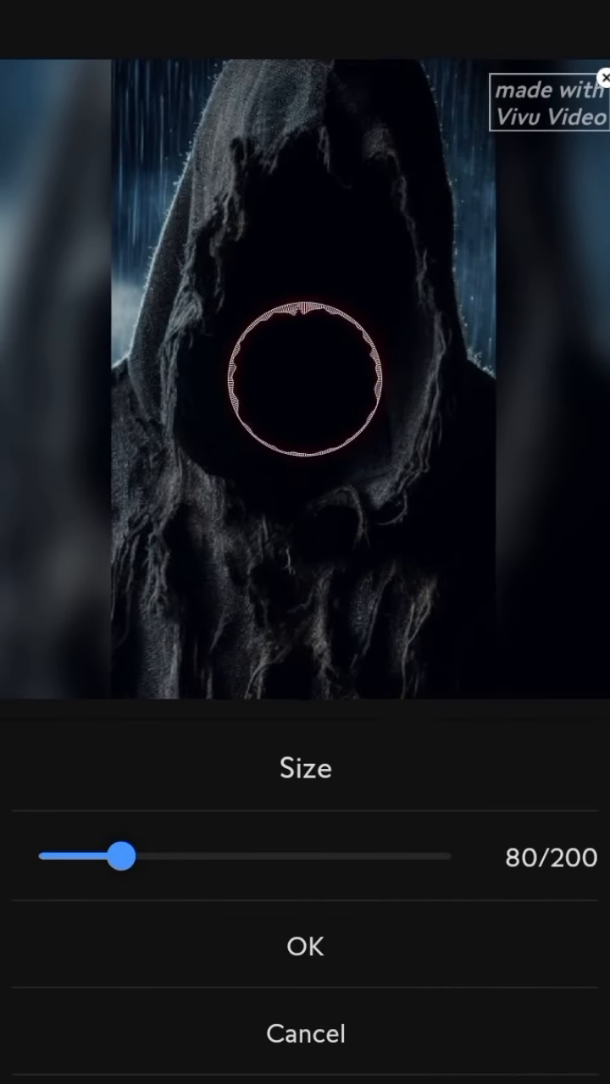
pyautogui.click(305, 946)
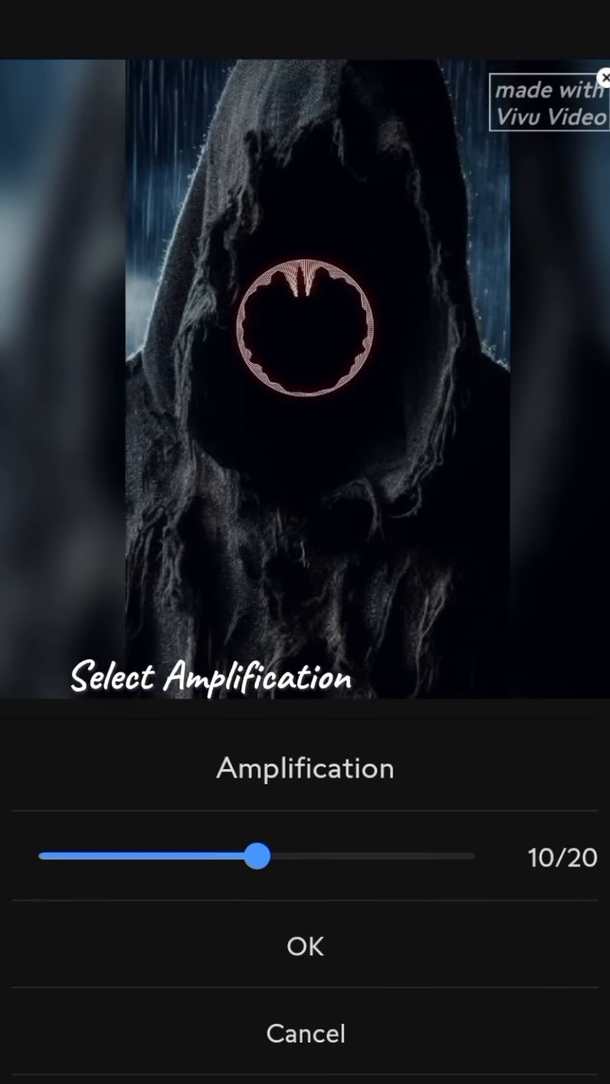
pyautogui.moveTo(259, 856); pyautogui.dragTo(368, 857)
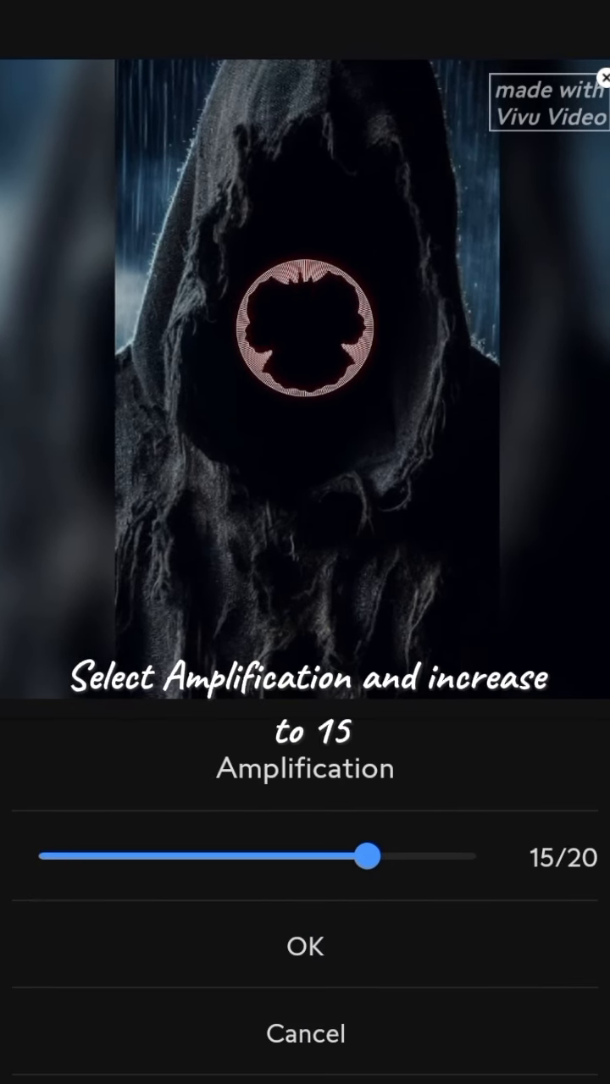
pyautogui.click(304, 946)
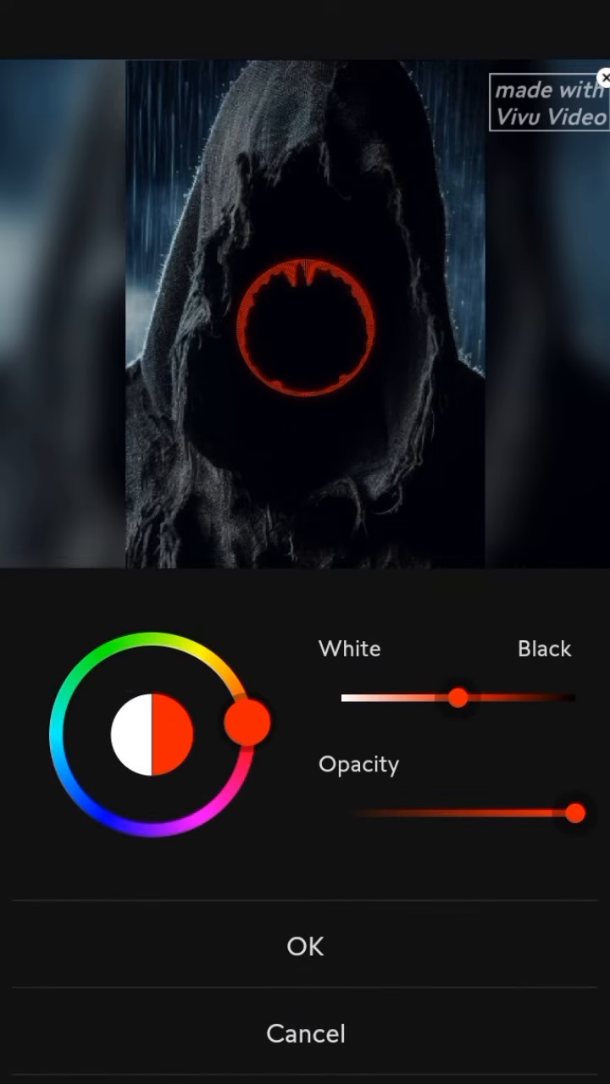
# Start exporting the finished visualizer video
pyautogui.click(305, 946)
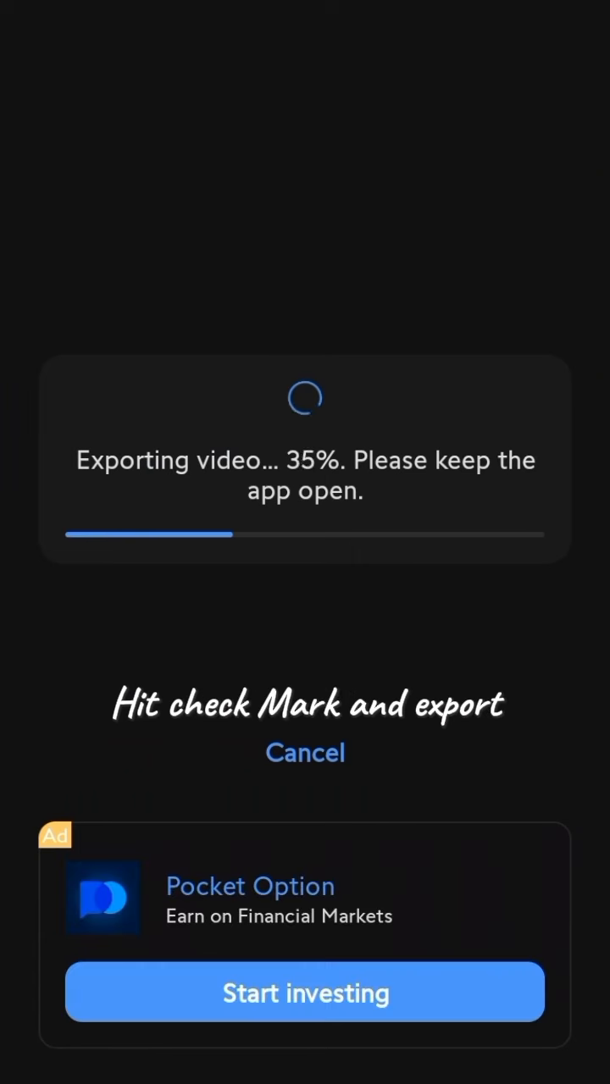